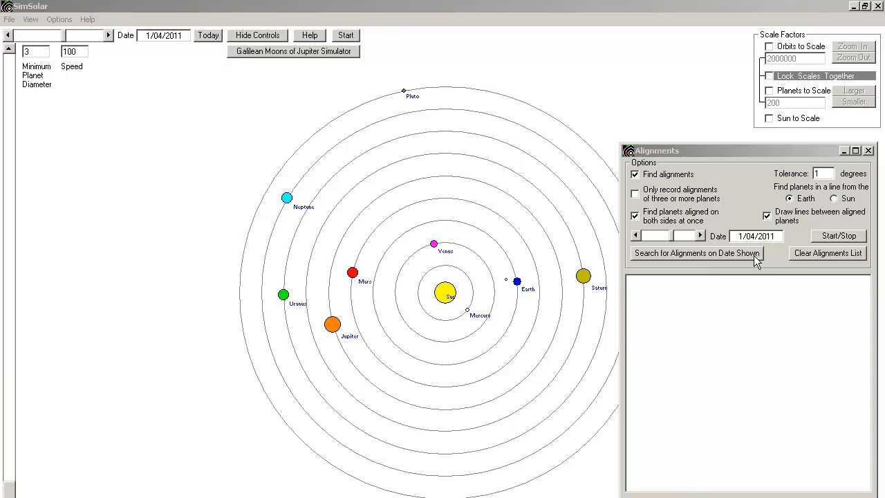
mouse_move(691, 284)
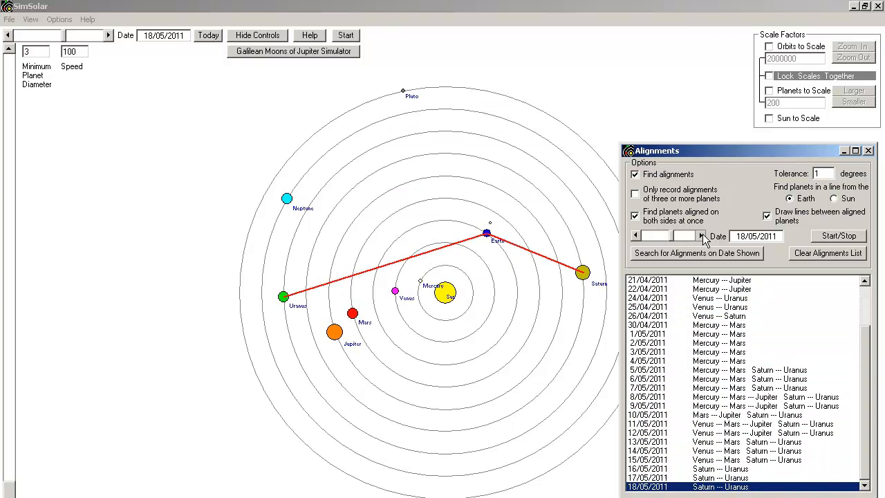
Start the day-by-day Earth alignment search from April 2011, drawing red lines.
left_click(703, 235)
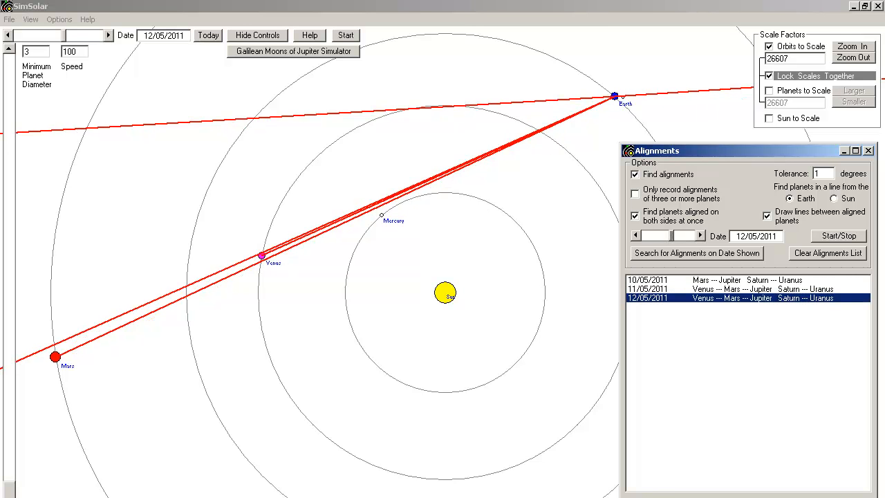
mouse_move(643, 103)
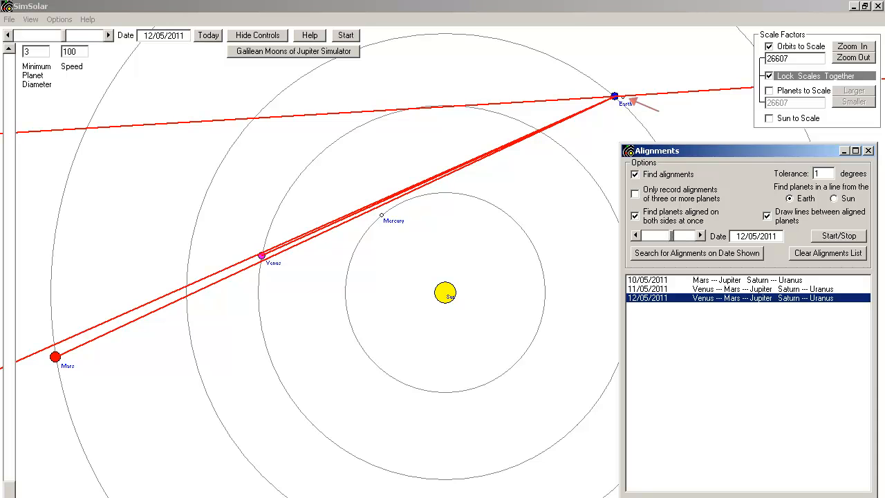
mouse_move(647, 104)
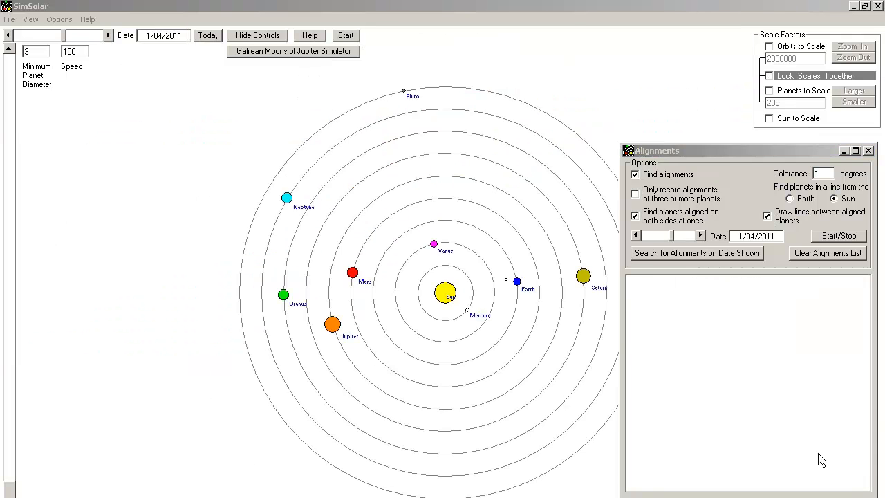
mouse_move(846, 218)
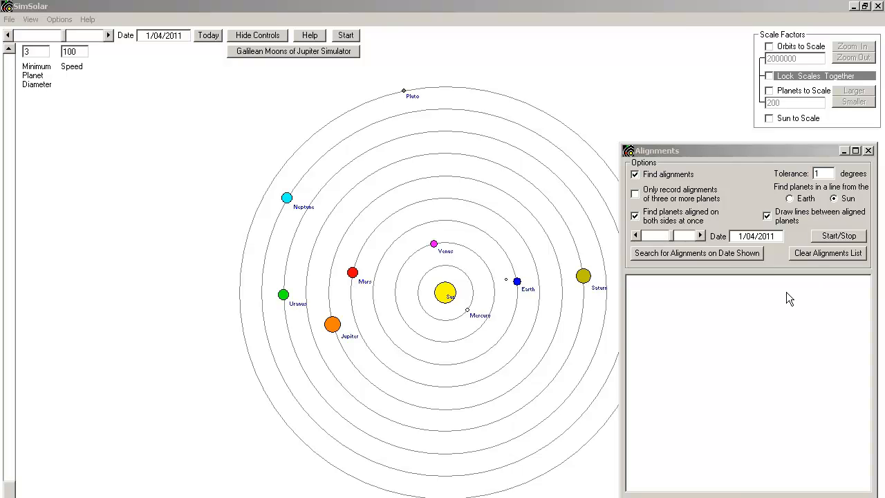
mouse_move(701, 238)
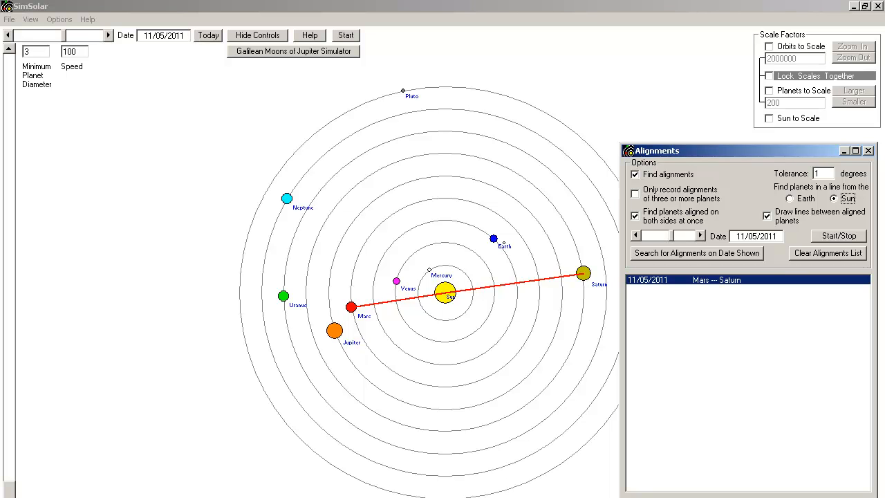
Draw the orbits to scale and zoom in on the 12/05/2011 inner-planet alignments.
left_click(769, 47)
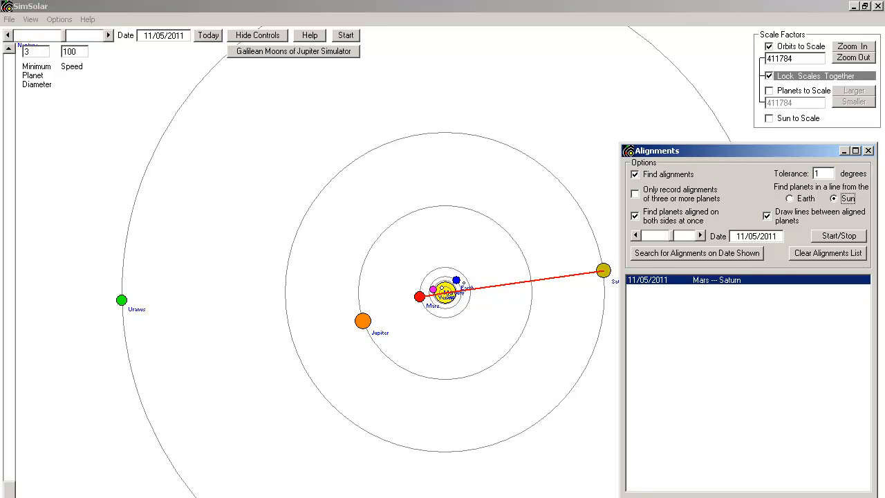
left_click(853, 47)
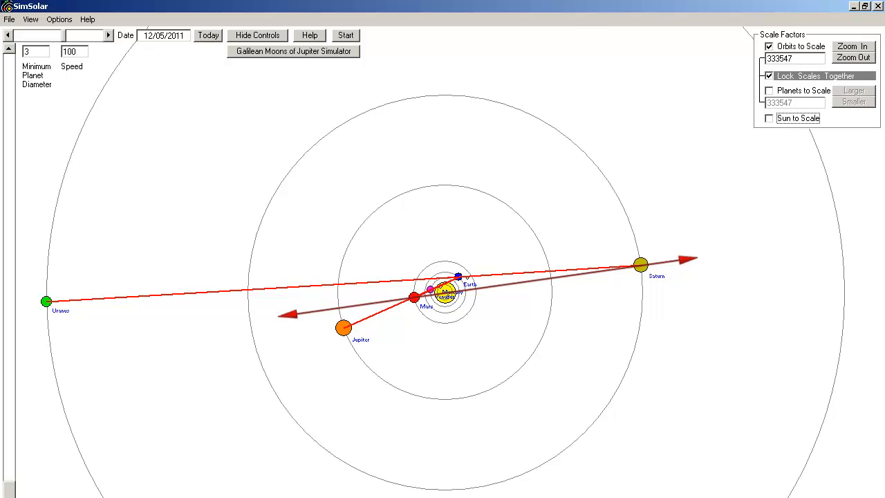
left_click(852, 43)
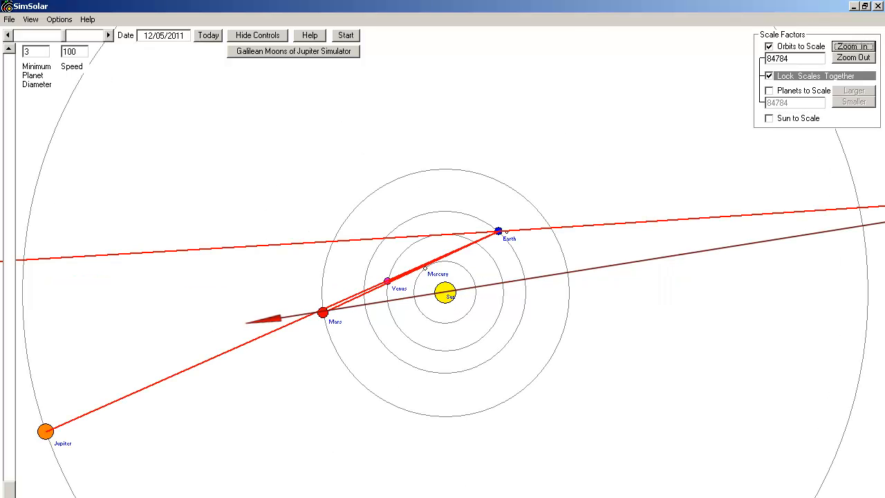